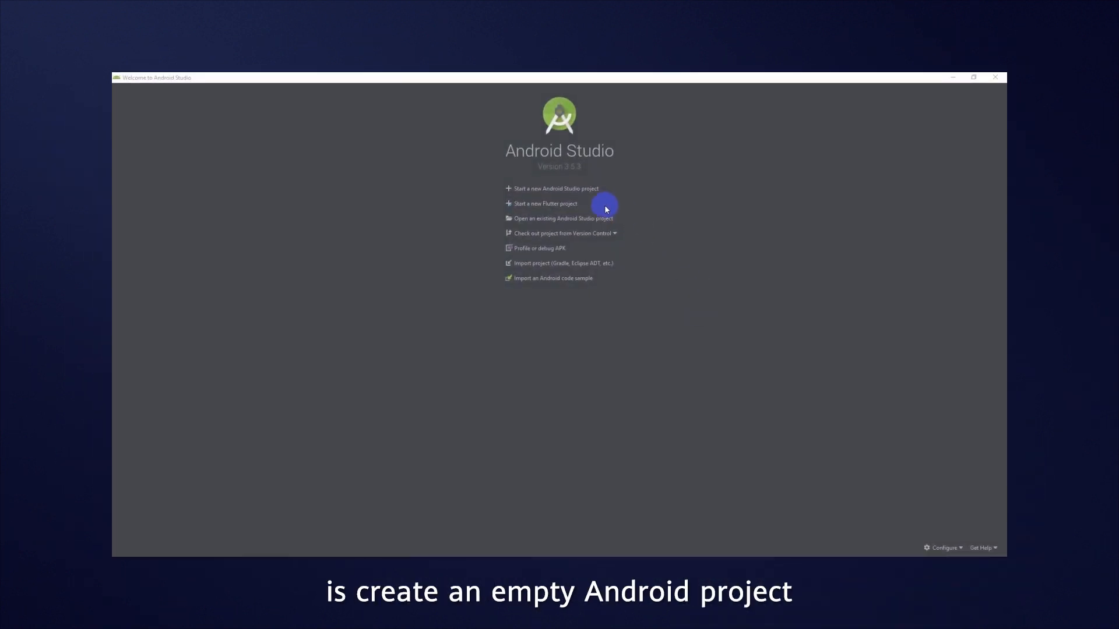
Create the LocationKitDemo project from the Empty Activity template and finish the wizard
{"action": "left_click", "coordinate": [554, 189]}
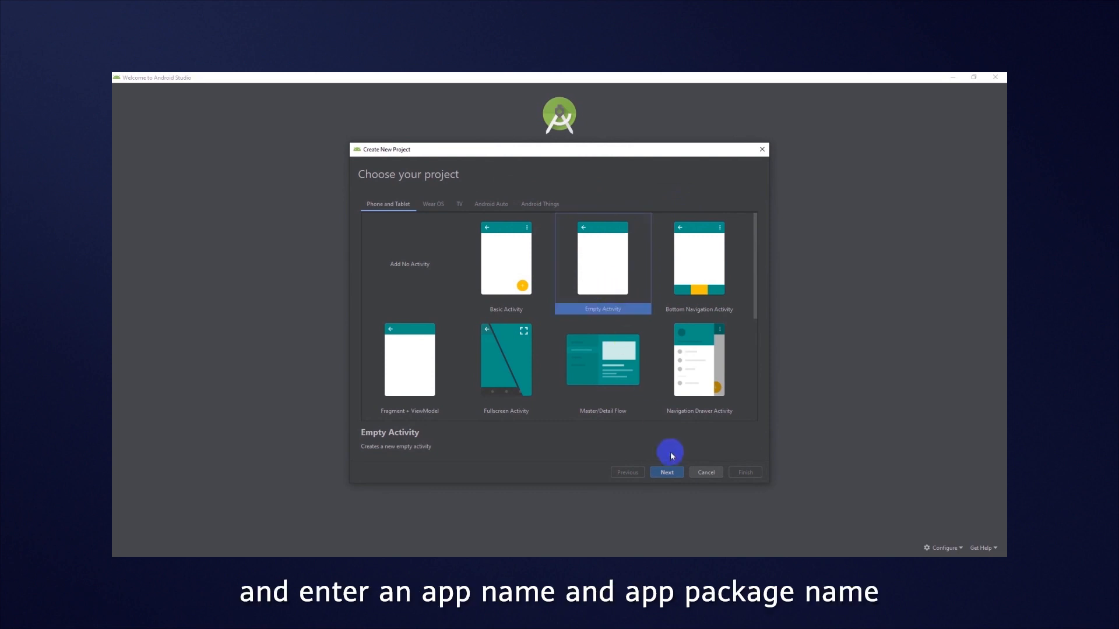
{"action": "left_click", "coordinate": [665, 472]}
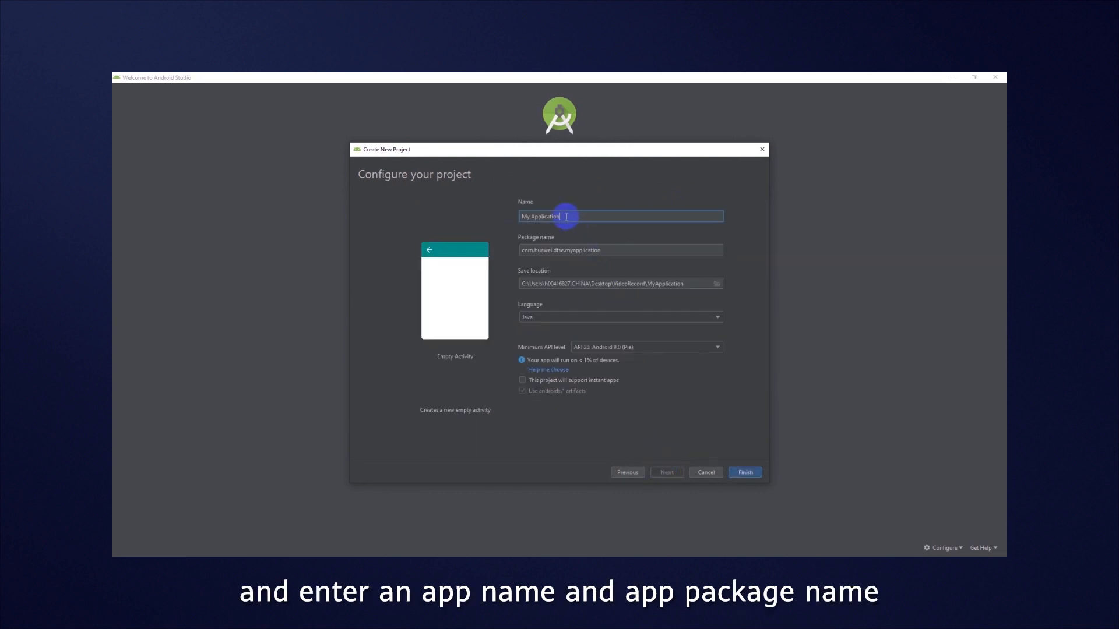
{"action": "left_click", "coordinate": [745, 472]}
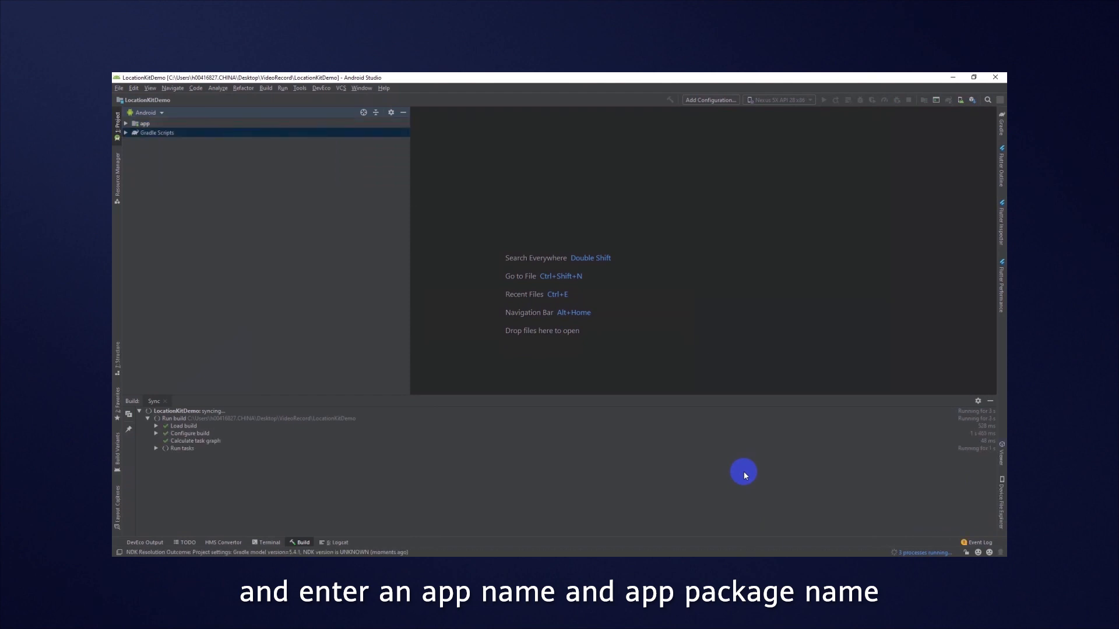
Add implementation 'com.huawei.hms:location:4.0.0.300' to the app build.gradle dependencies and sync
{"action": "double_click", "coordinate": [181, 160]}
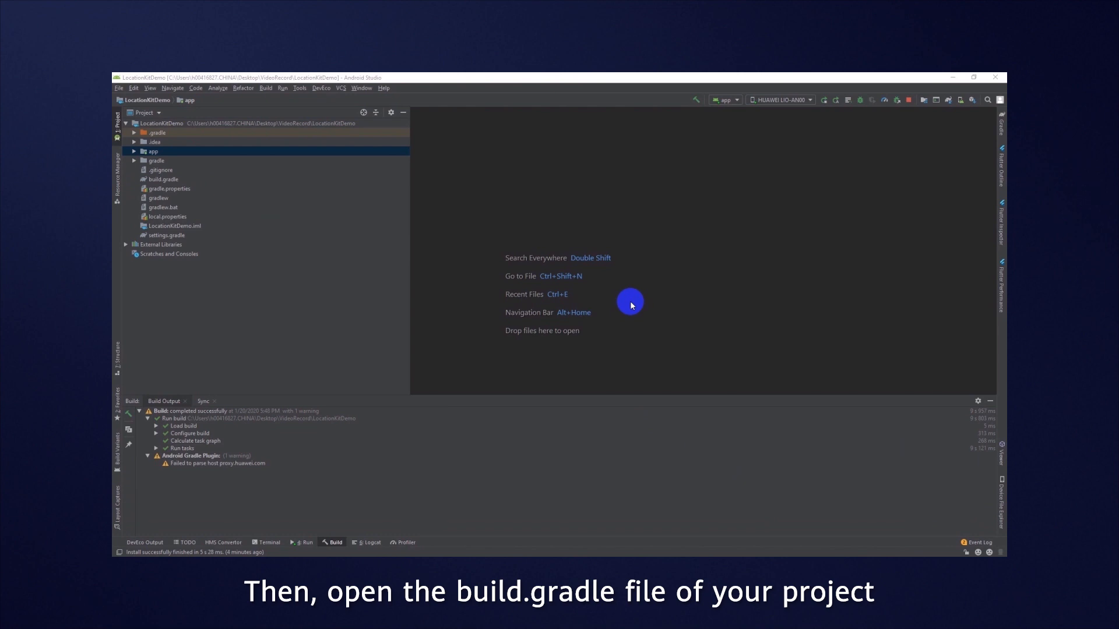
{"action": "double_click", "coordinate": [165, 179]}
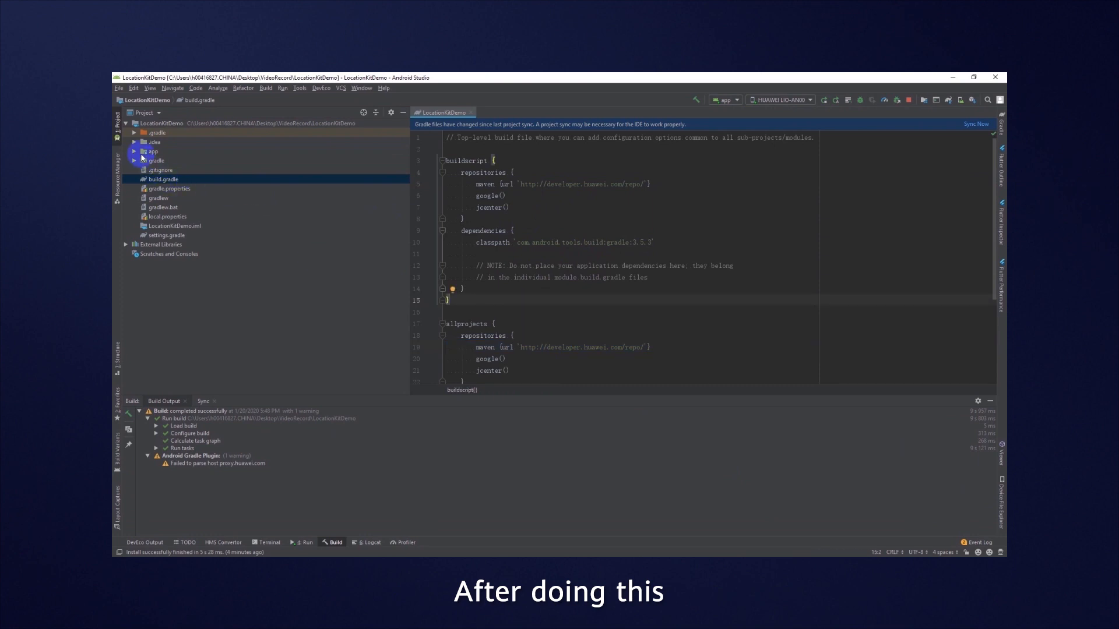
{"action": "left_click", "coordinate": [135, 151]}
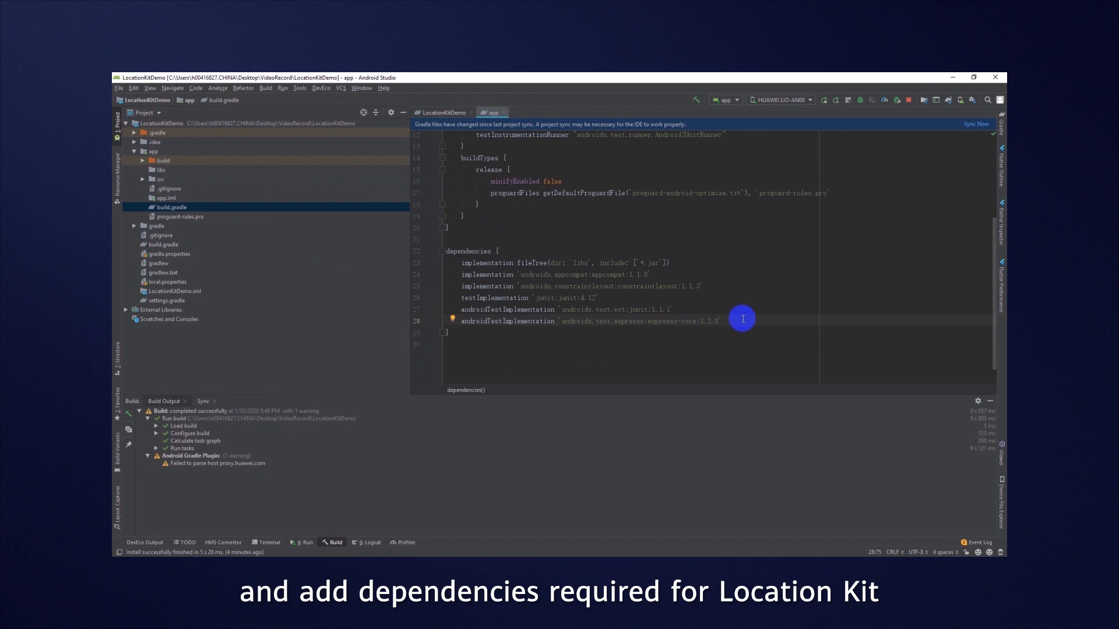
{"action": "type", "text": "implementation 'com.huawei.hms:location:4.0.0.300'"}
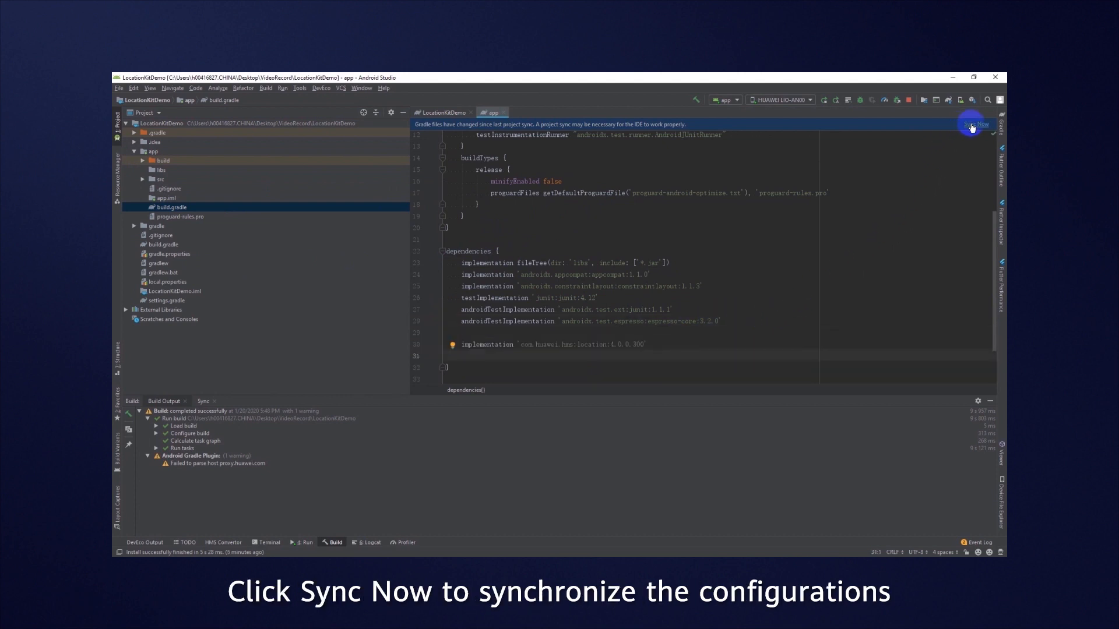
{"action": "left_click", "coordinate": [975, 123]}
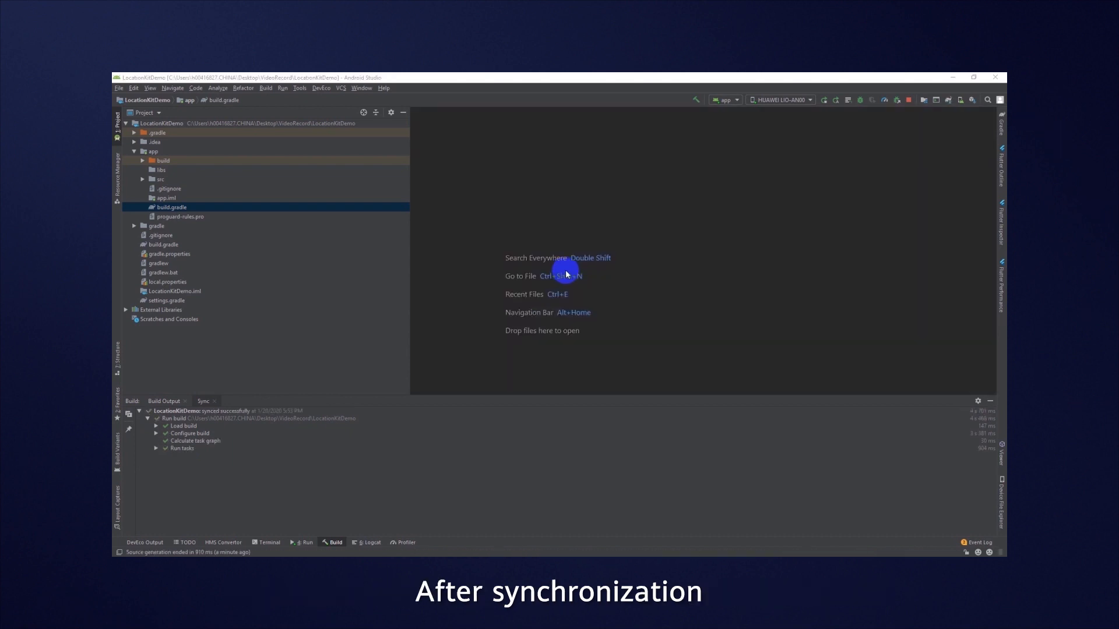
Expand the app's src and main folders toward the location-updates layout file
{"action": "left_click", "coordinate": [142, 179]}
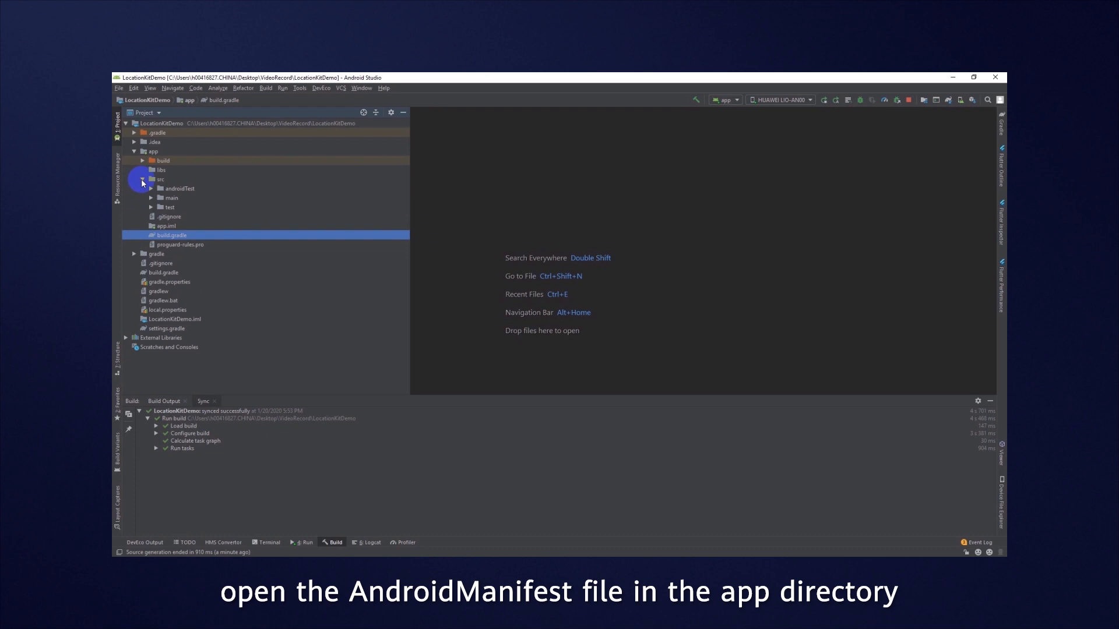
{"action": "double_click", "coordinate": [199, 225]}
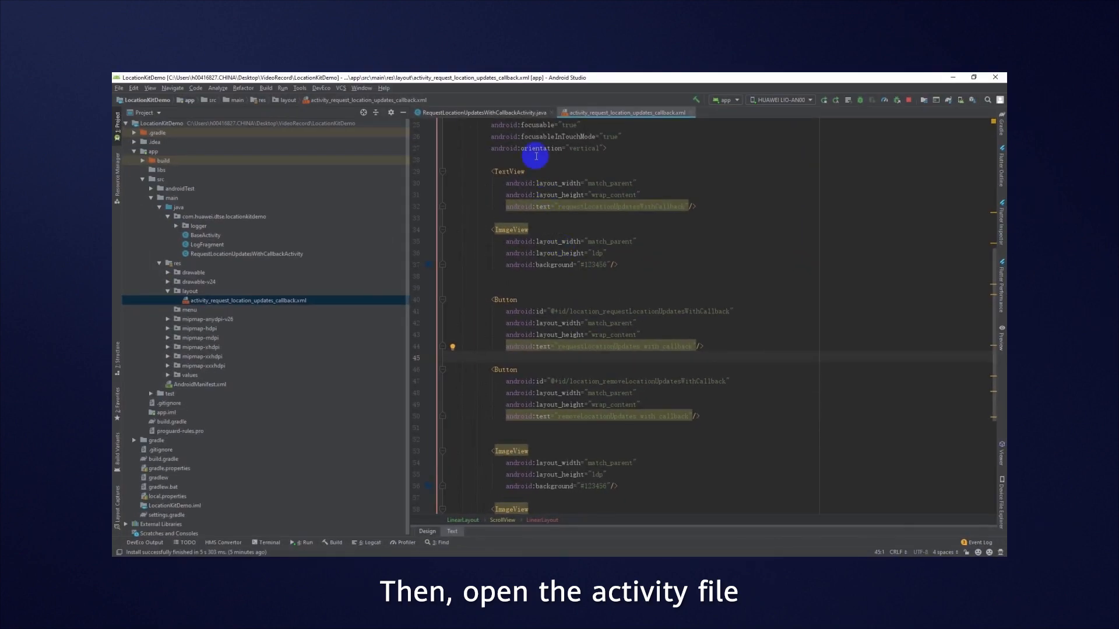
Review onCreate in RequestLocationUpdatesWithCallbackActivity.java: click listeners, settings client and location callback
{"action": "left_click", "coordinate": [485, 112]}
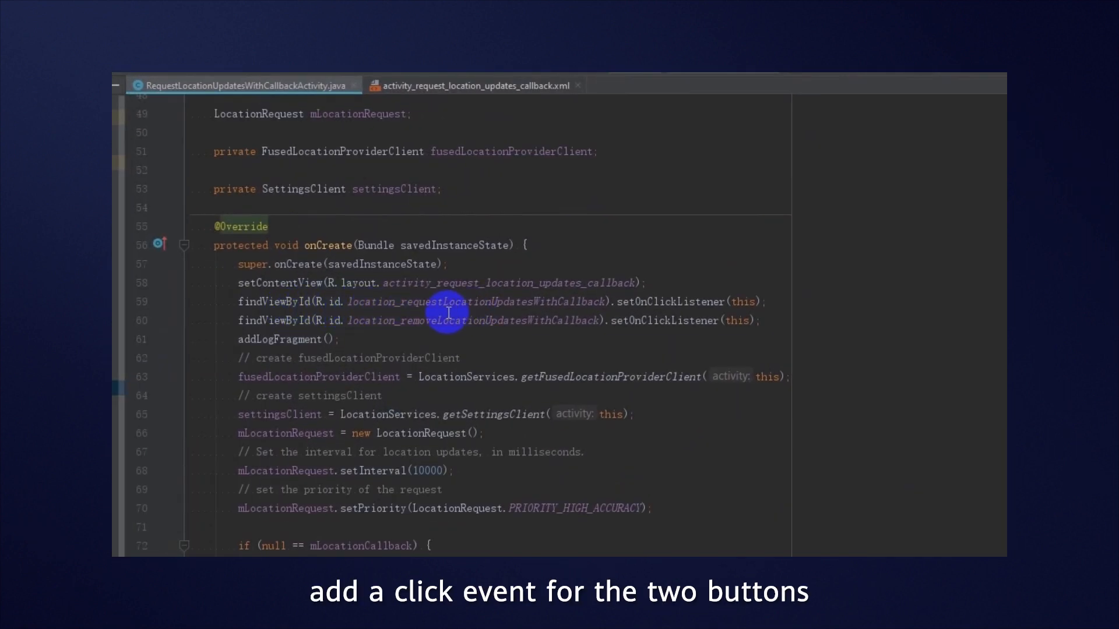
{"action": "double_click", "coordinate": [669, 301]}
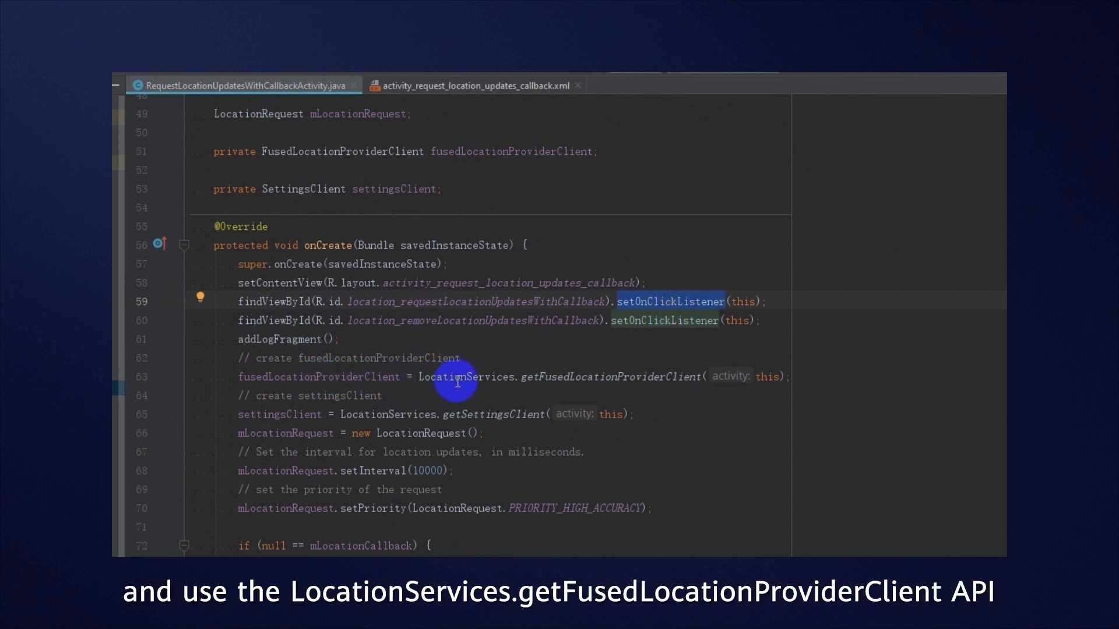
{"action": "mouse_move", "coordinate": [548, 383]}
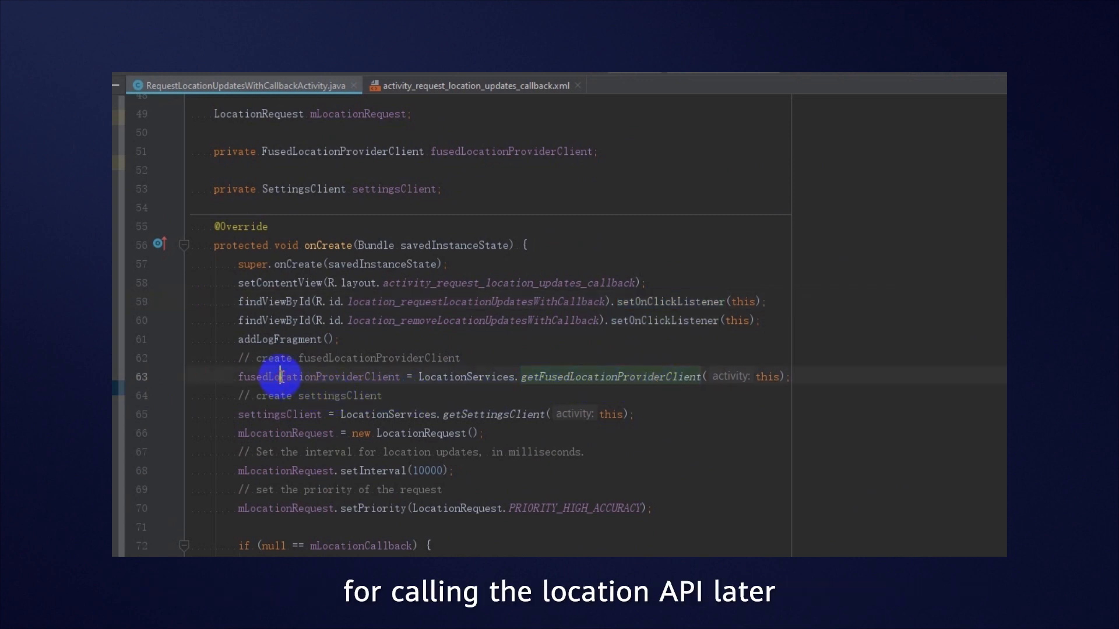
{"action": "double_click", "coordinate": [318, 376]}
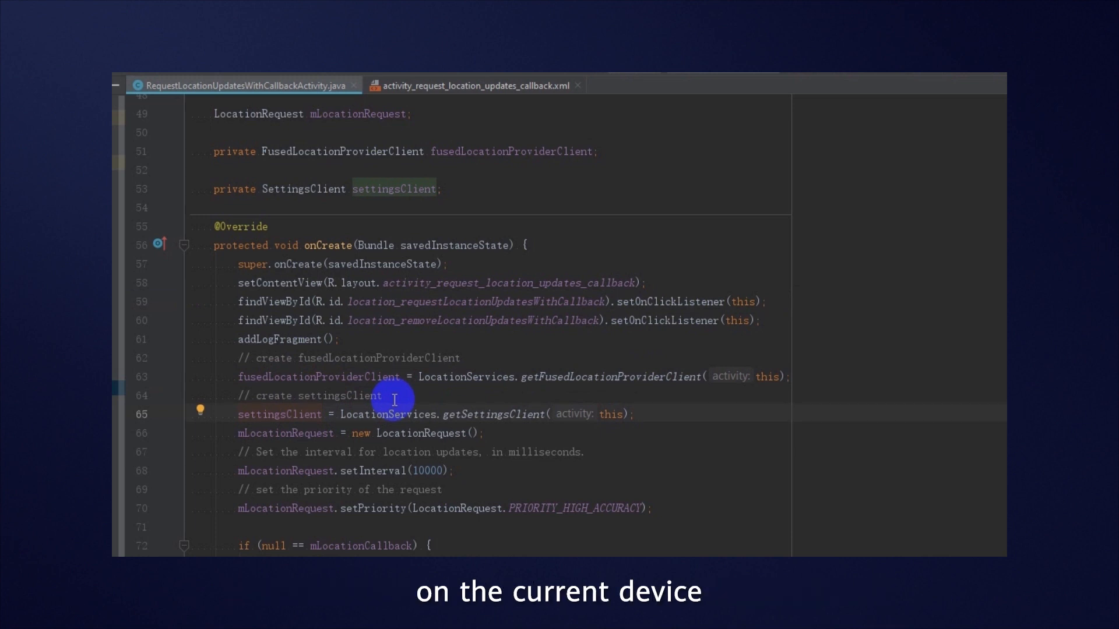
{"action": "mouse_move", "coordinate": [404, 434]}
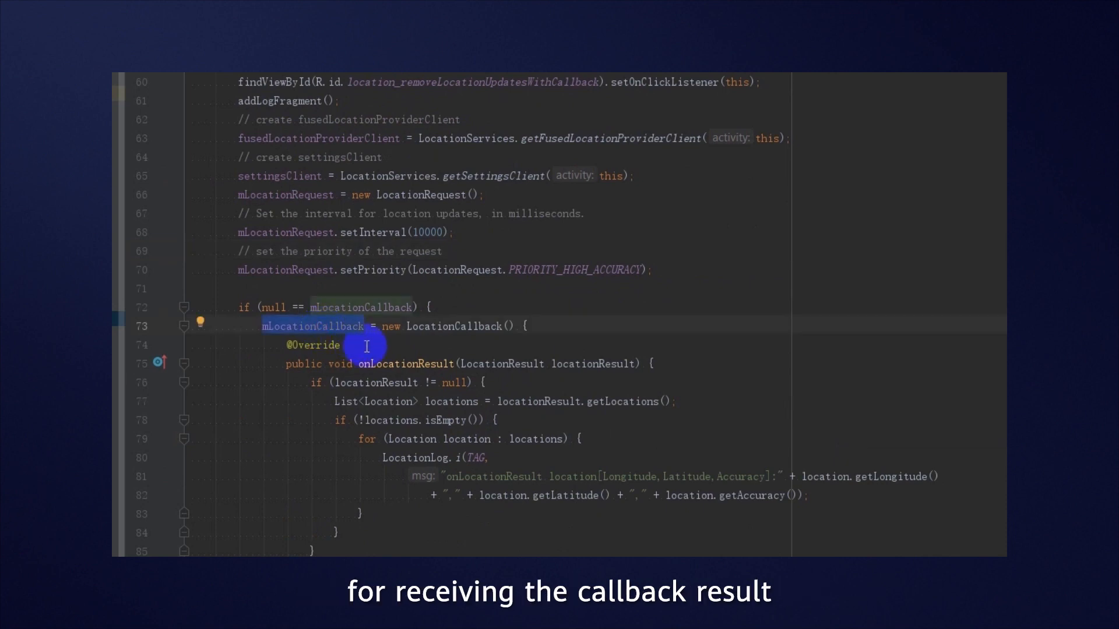
{"action": "double_click", "coordinate": [464, 438]}
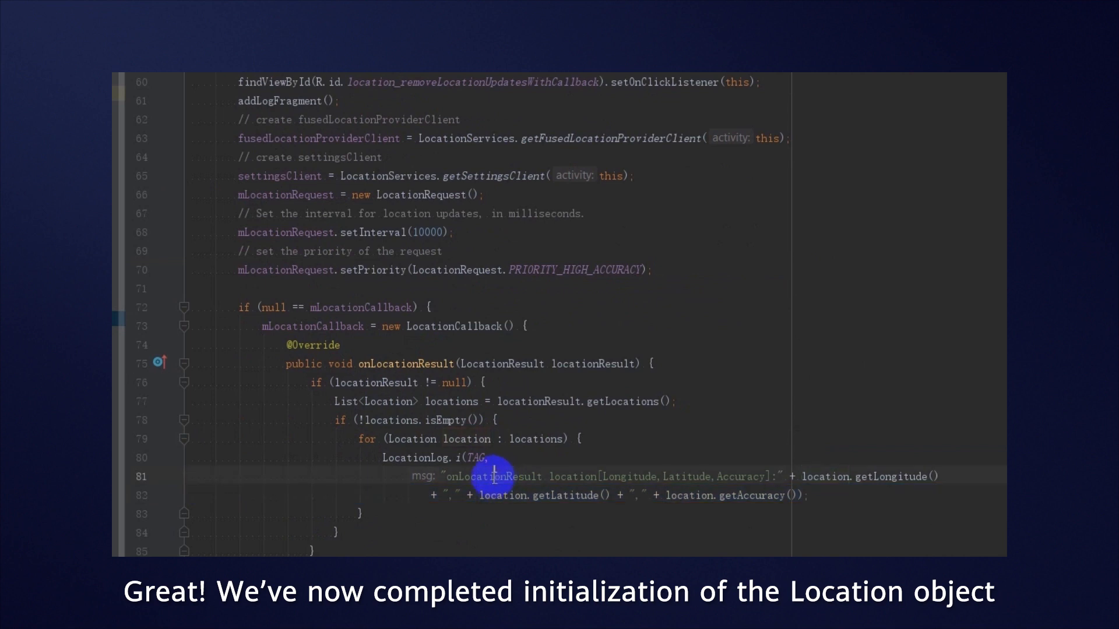
{"action": "scroll", "scroll_direction": "down", "scroll_amount": 3}
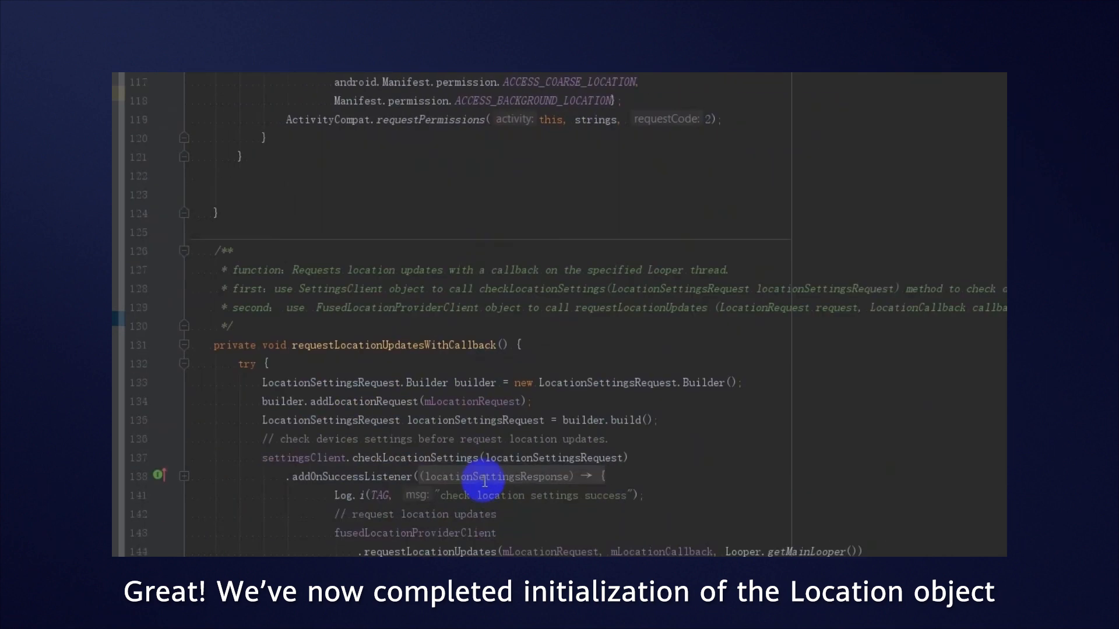
Scroll to requestLocationUpdatesWithCallback() with its checkLocationSettings and requestLocationUpdates calls
{"action": "scroll", "scroll_direction": "down", "scroll_amount": 3}
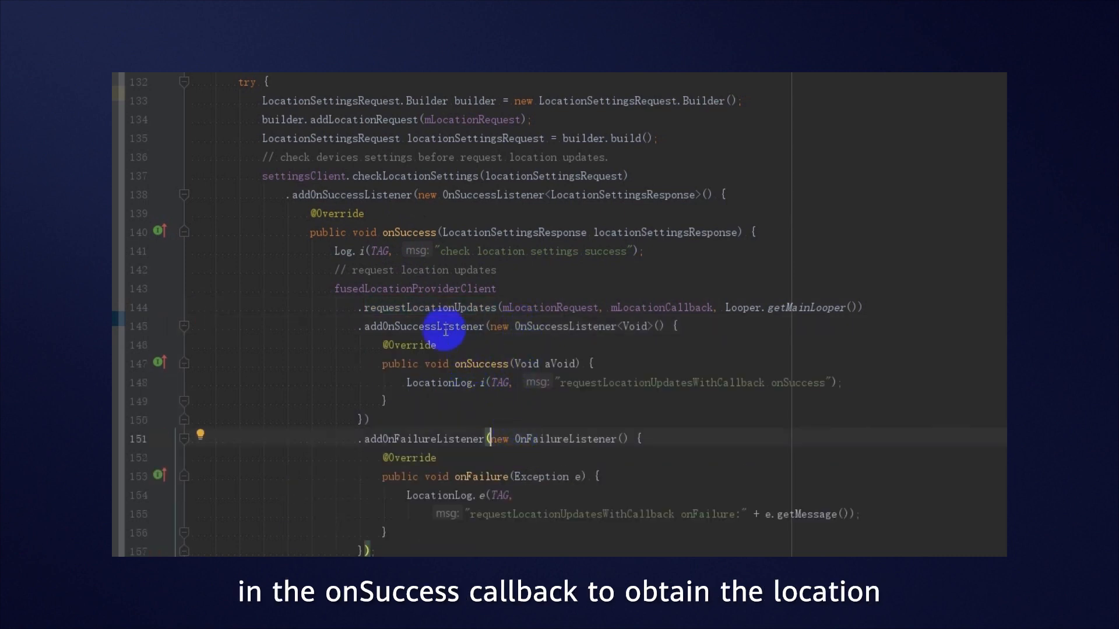
{"action": "scroll", "scroll_direction": "down", "scroll_amount": 3}
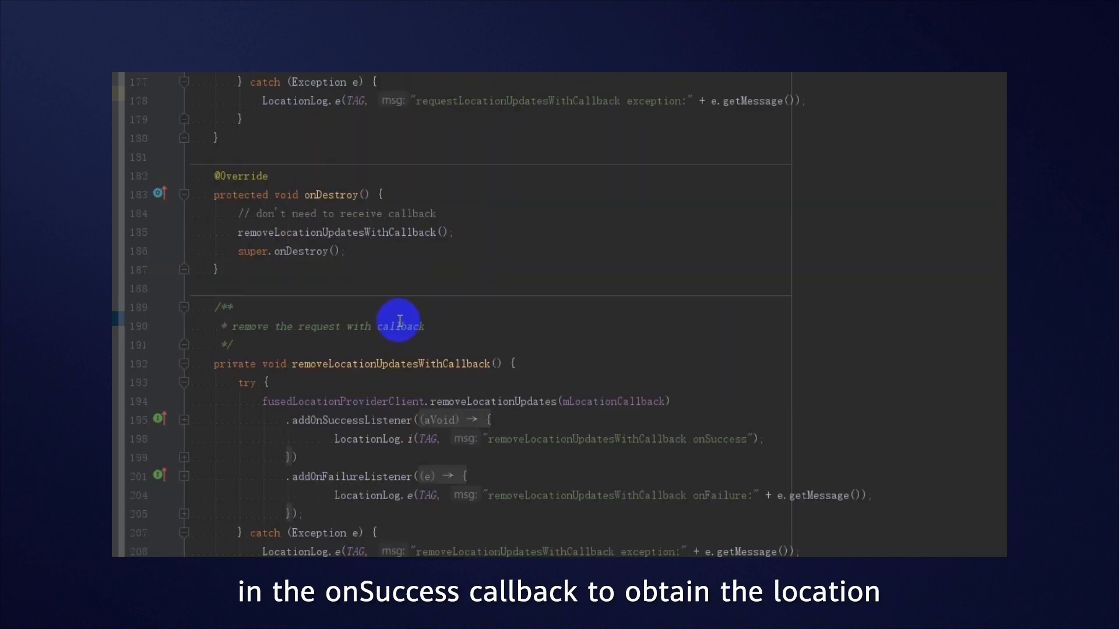
Expand the folded success and failure listeners in removeLocationUpdatesWithCallback() and review them
{"action": "double_click", "coordinate": [391, 363]}
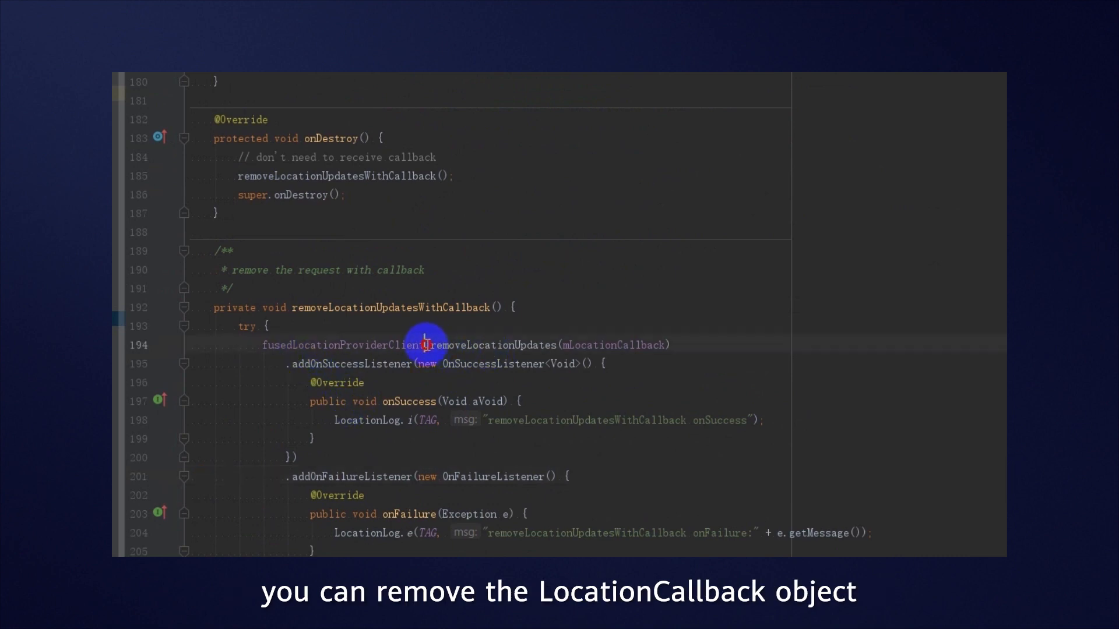
{"action": "scroll", "scroll_direction": "down", "scroll_amount": 3}
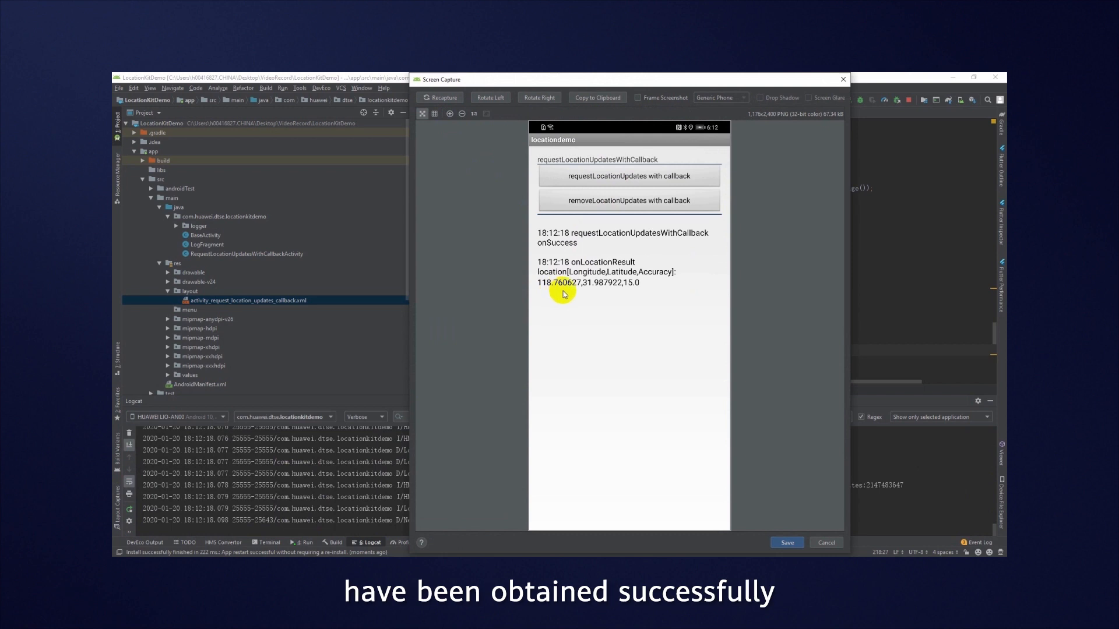
{"action": "mouse_move", "coordinate": [566, 295]}
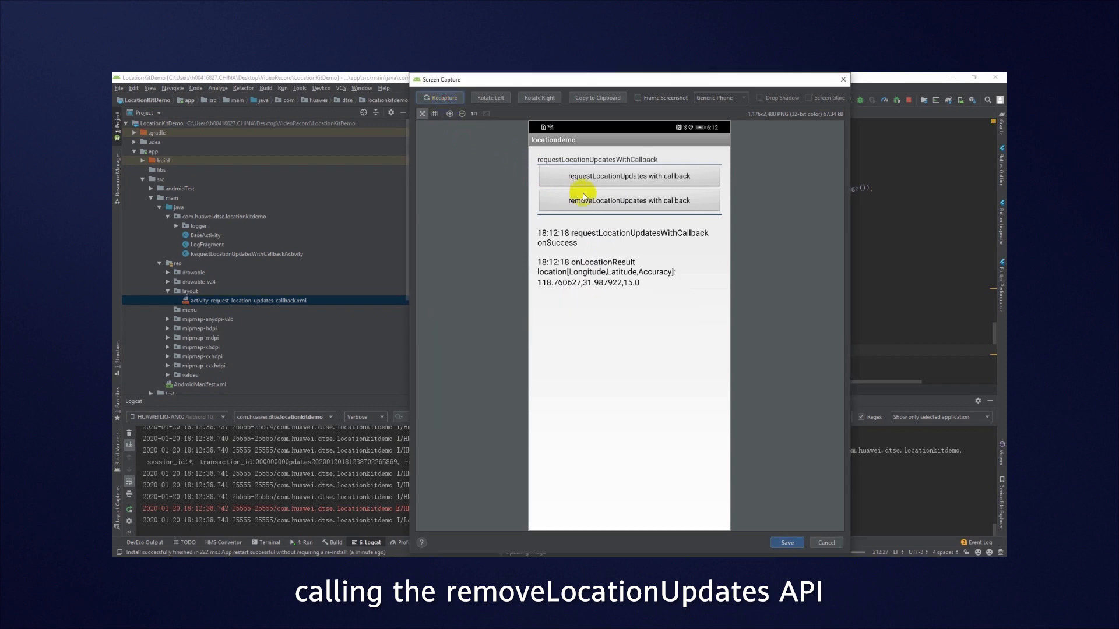
Use the removeLocationUpdates with callback button in the running app to stop updates
{"action": "left_click", "coordinate": [627, 201]}
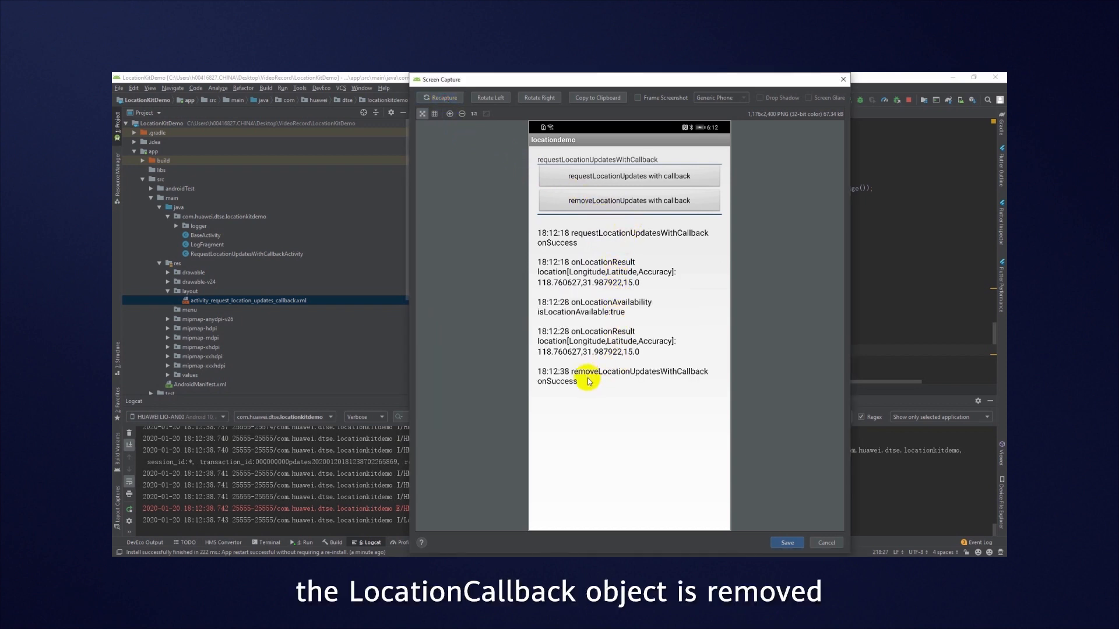